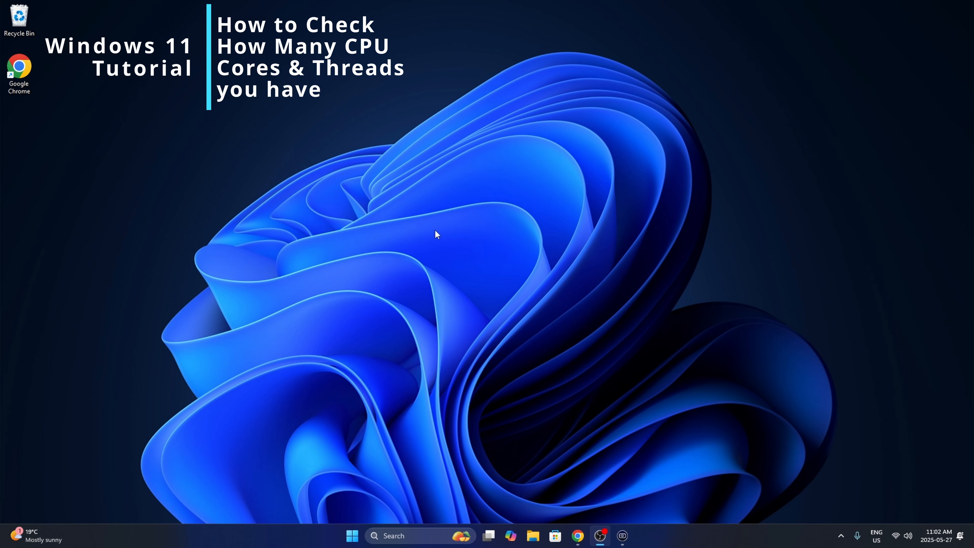
pyautogui.moveTo(423, 241)
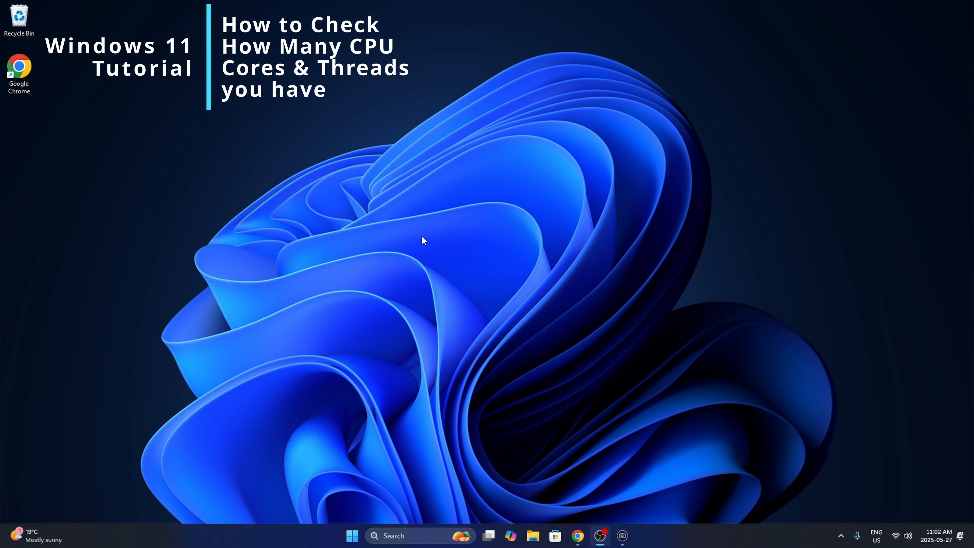
pyautogui.moveTo(498, 217)
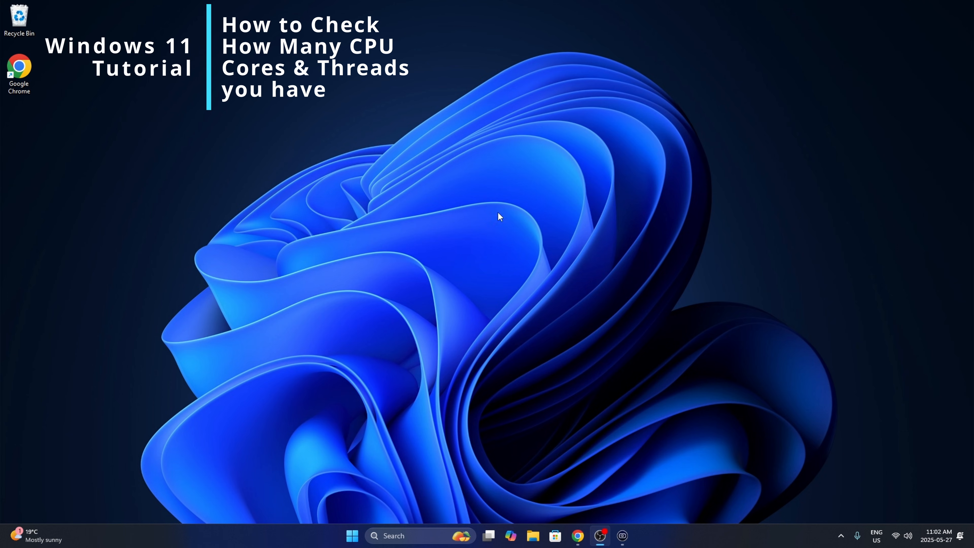
pyautogui.moveTo(455, 238)
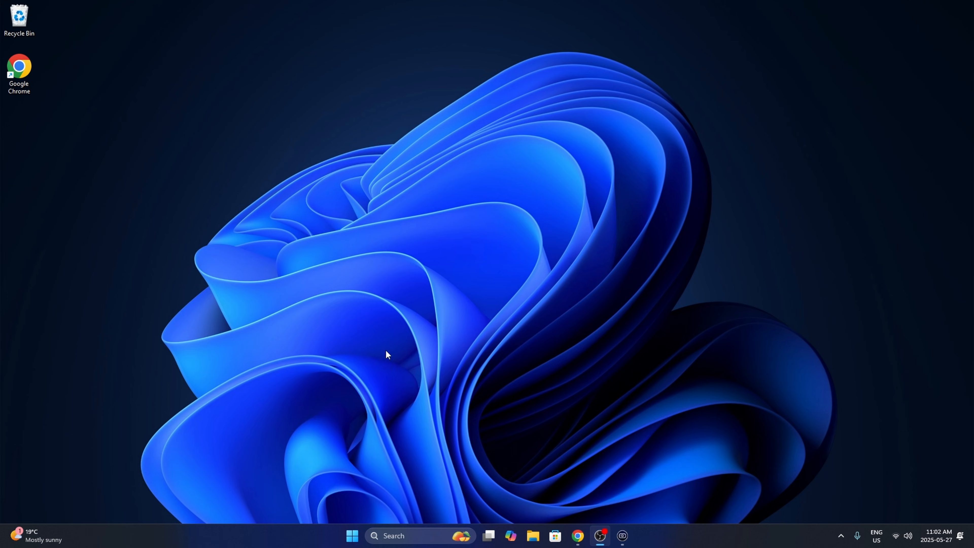
pyautogui.moveTo(352, 536)
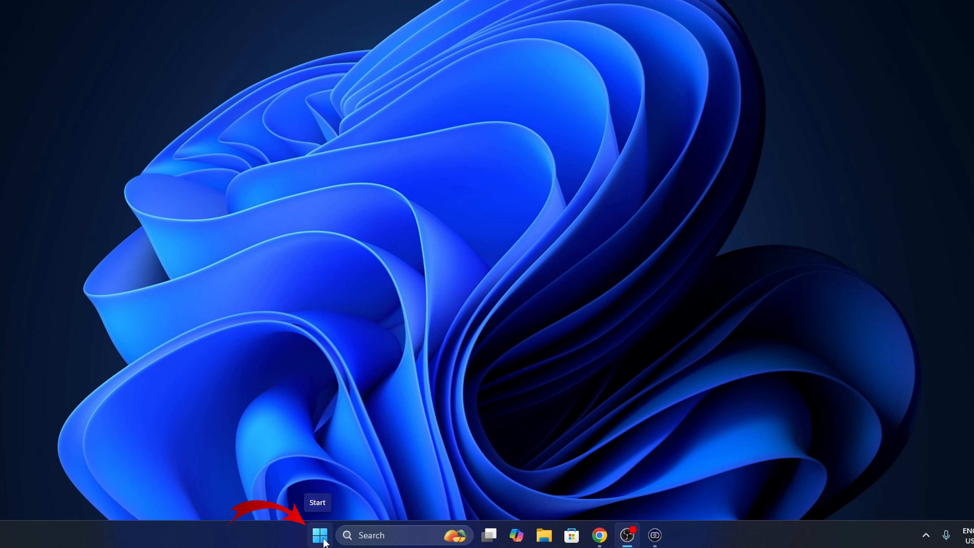
# Launch Task Manager from the Start button's Quick Link menu.
pyautogui.rightClick(319, 535)
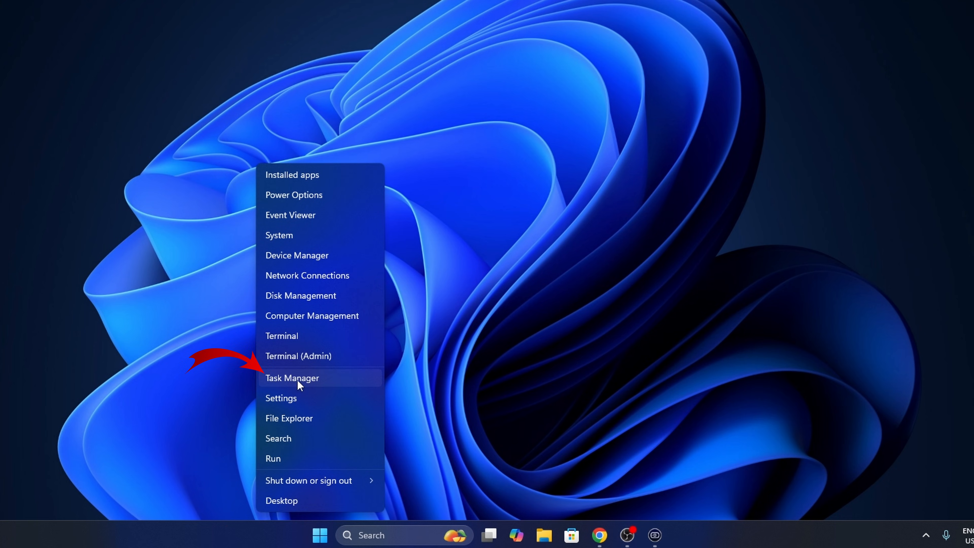
pyautogui.click(292, 377)
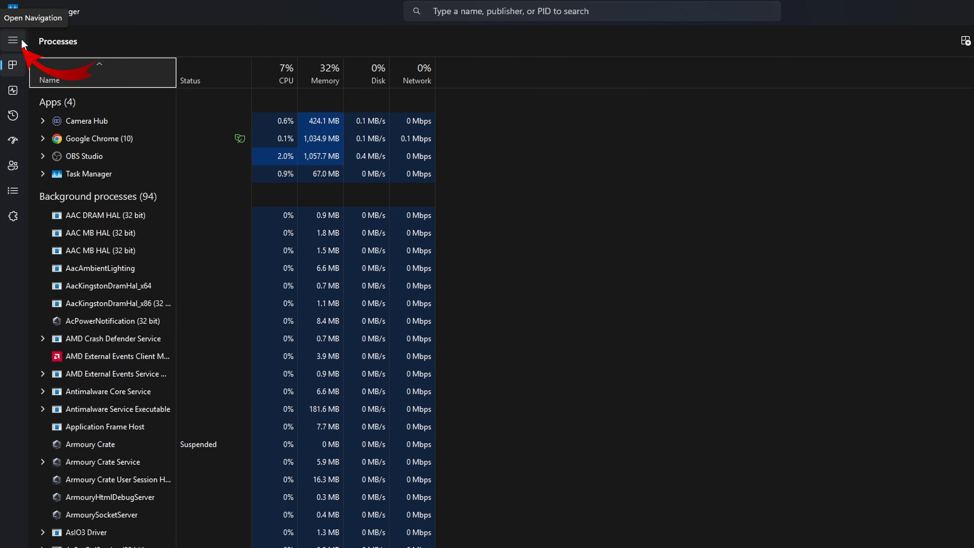
# Expand the left navigation pane so Processes, Performance and Services are listed.
pyautogui.click(12, 41)
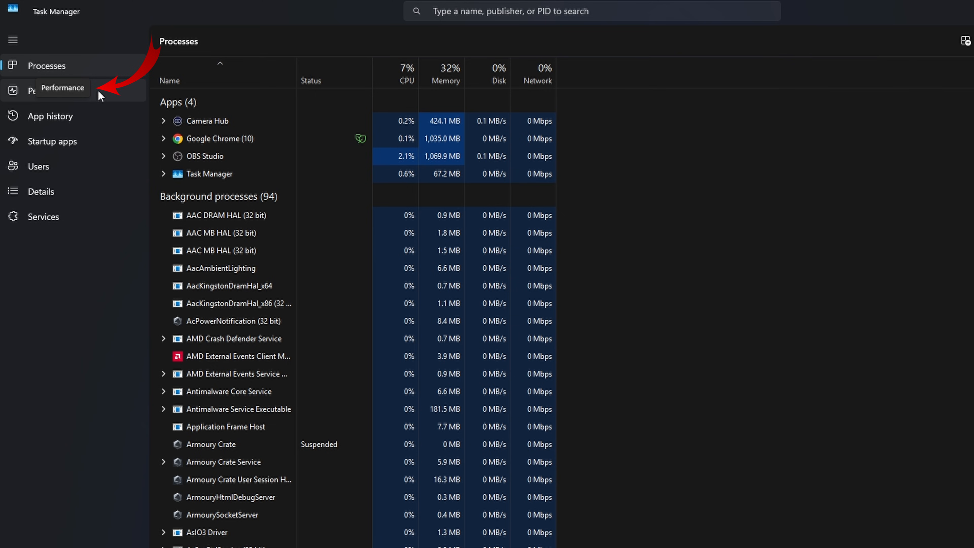
# Switch to the Performance page showing Memory usage with CPU listed.
pyautogui.click(49, 88)
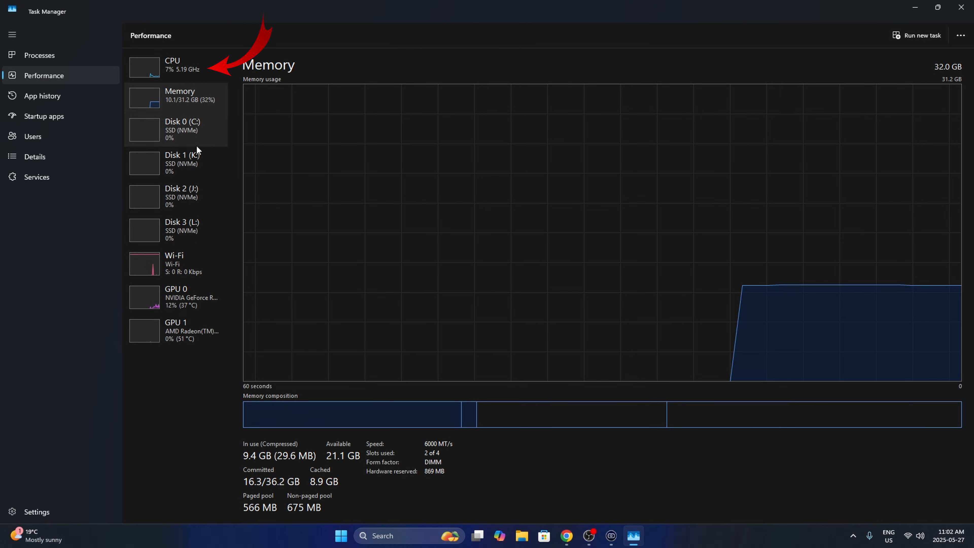
pyautogui.moveTo(197, 174)
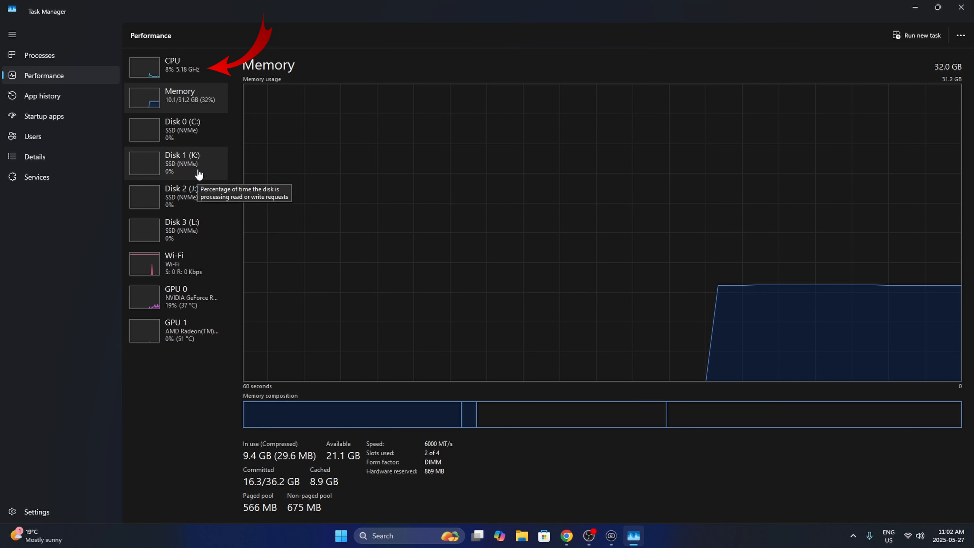
pyautogui.moveTo(191, 74)
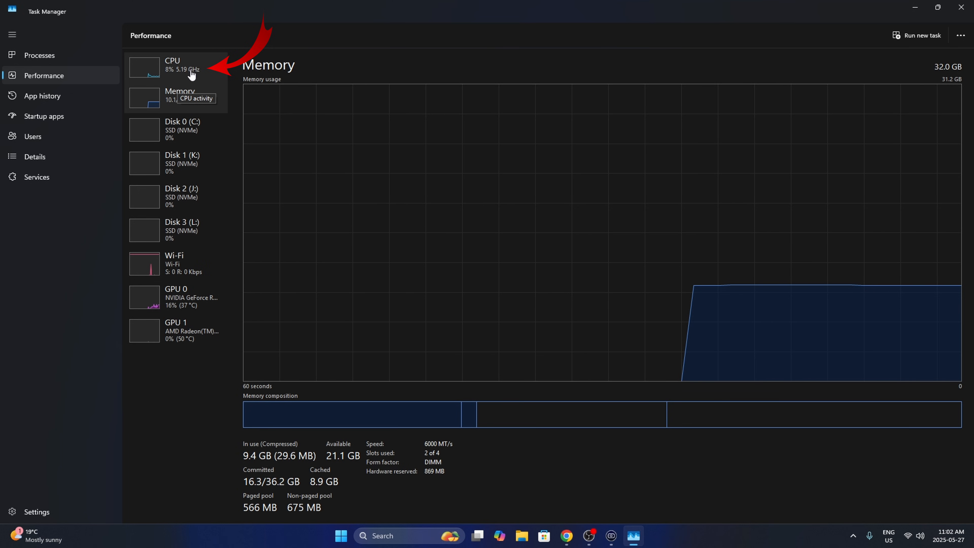